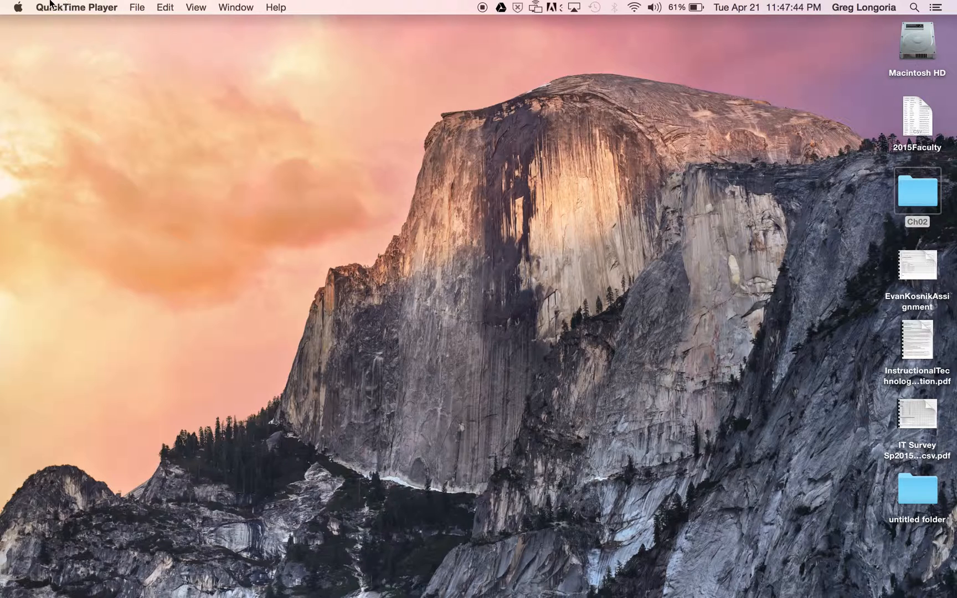
mouse_move(279, 170)
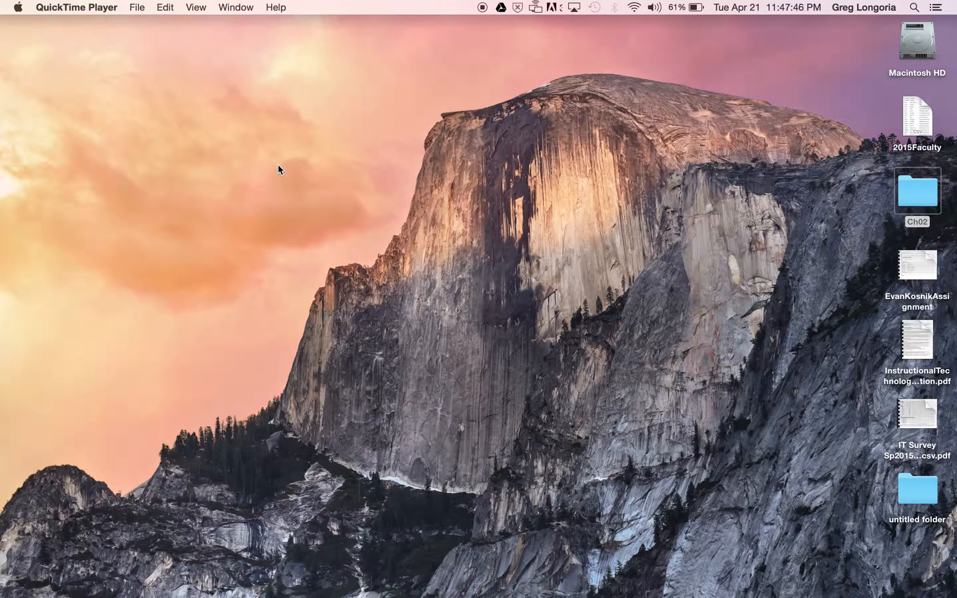
mouse_move(390, 377)
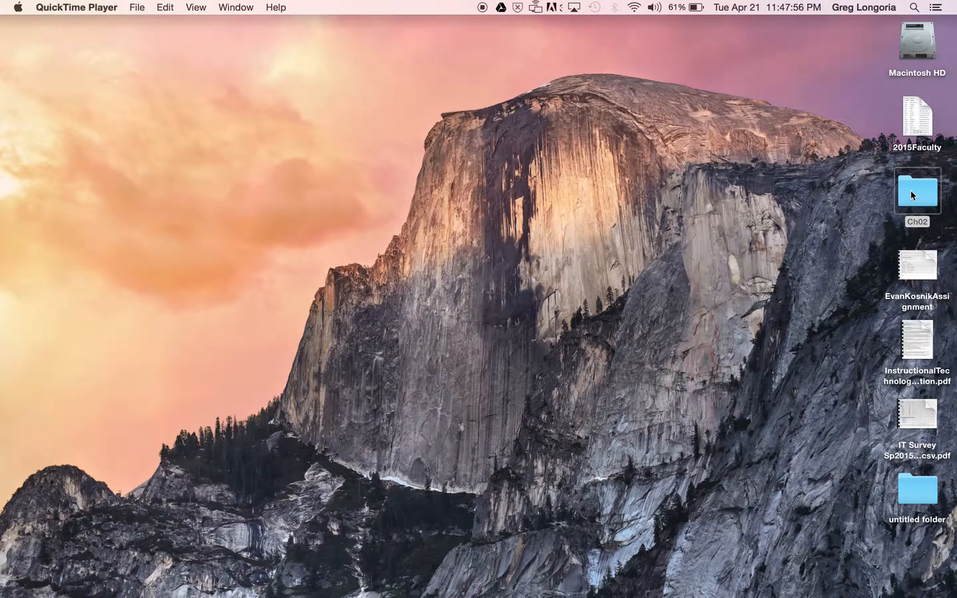
Step: Select all fifteen photos in the Ch02 folder and open them together in Preview
double_click(916, 194)
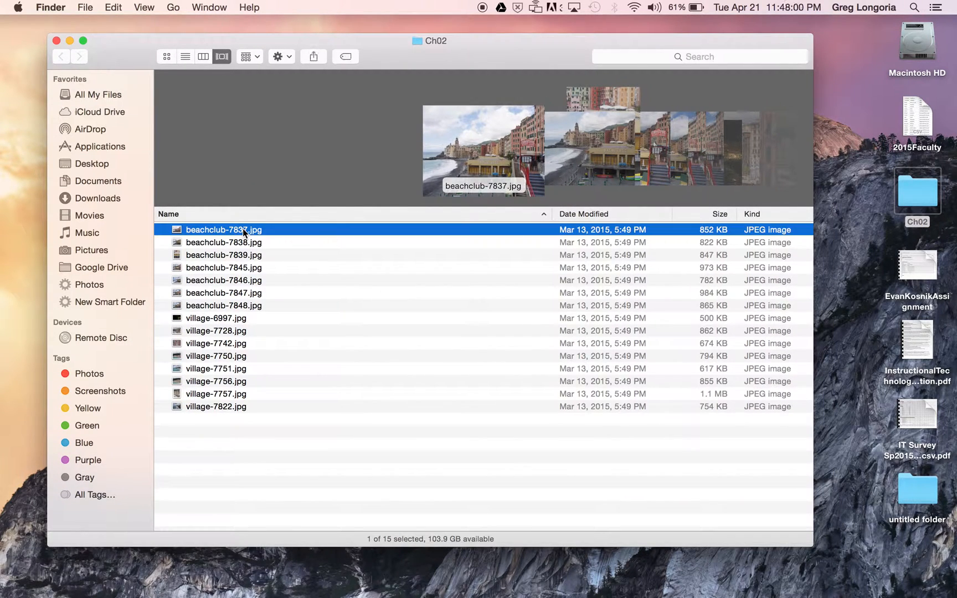
mouse_move(210, 410)
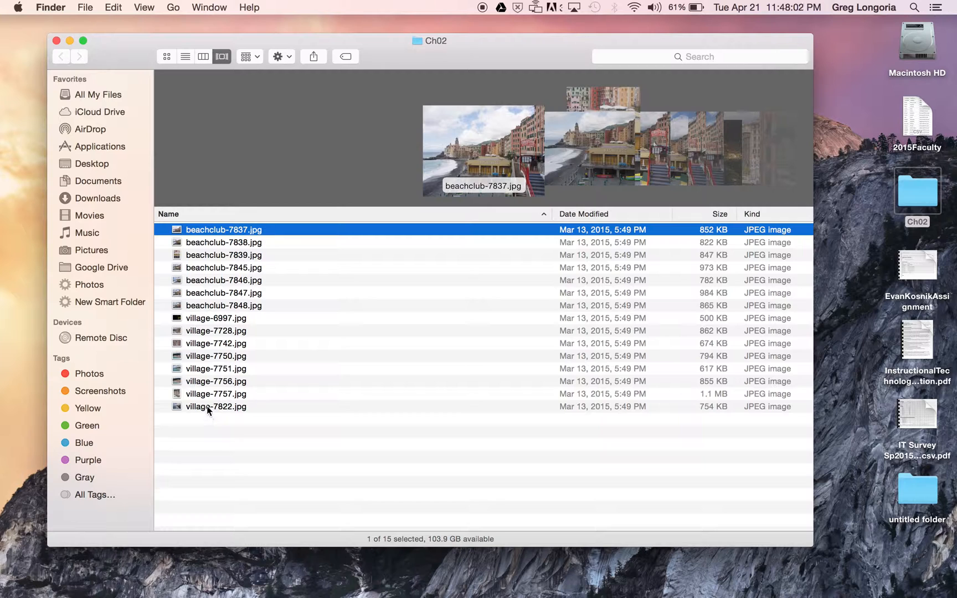
key("cmd+a")
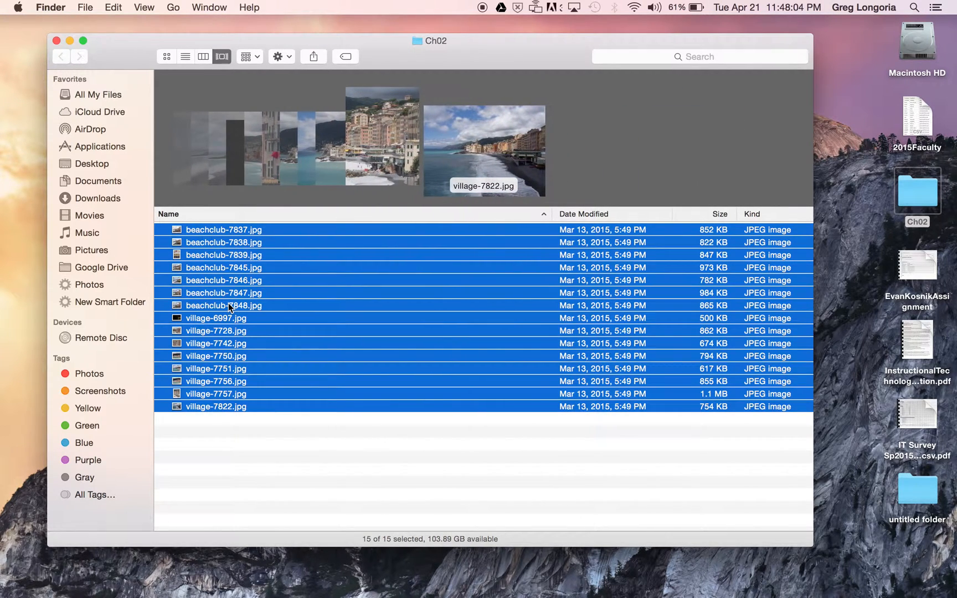
right_click(228, 306)
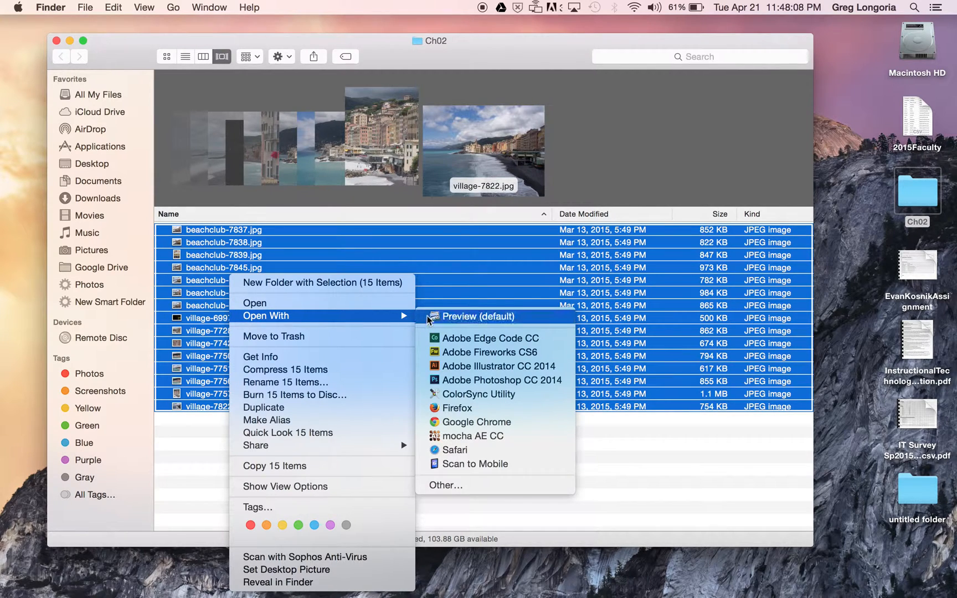
left_click(478, 317)
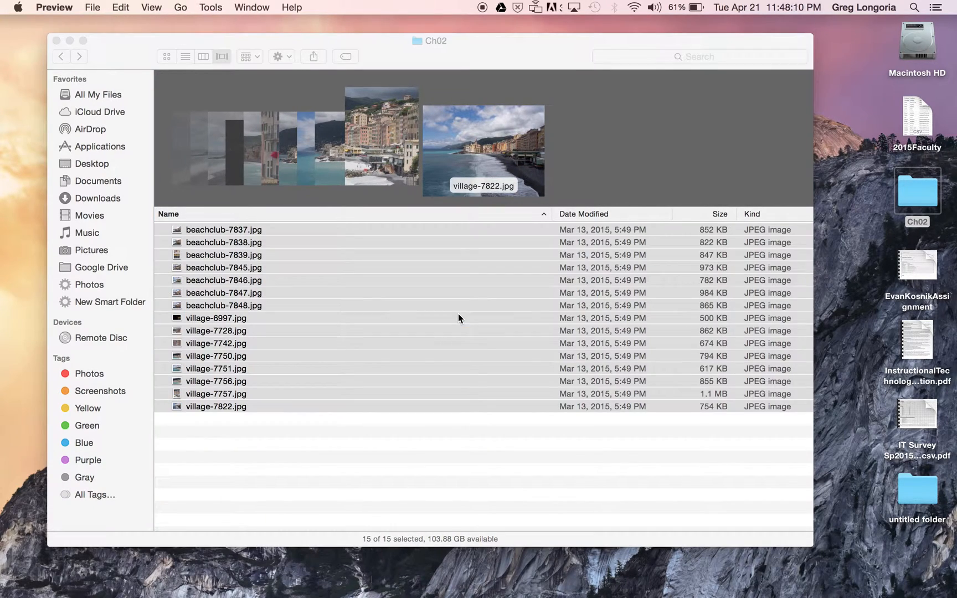
Step: Maximize the Preview window of fifteen photos, then switch to QuickTime Player over the desktop
double_click(223, 230)
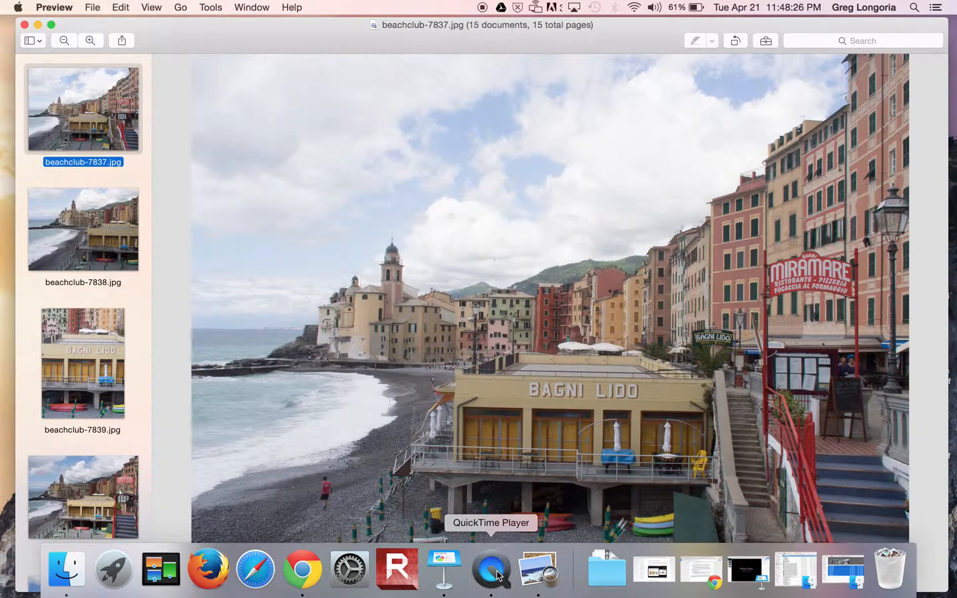
left_click(489, 568)
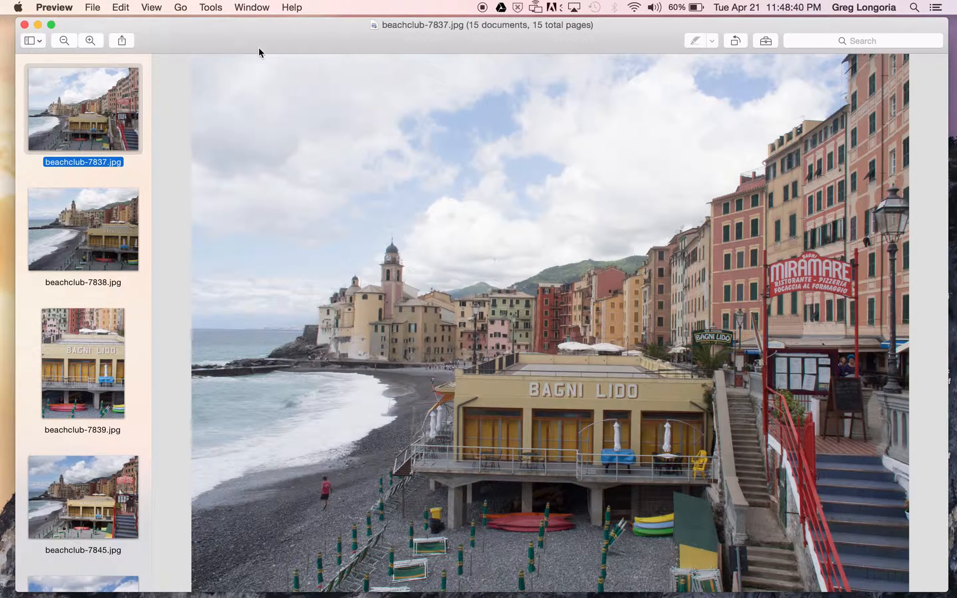
mouse_move(150, 13)
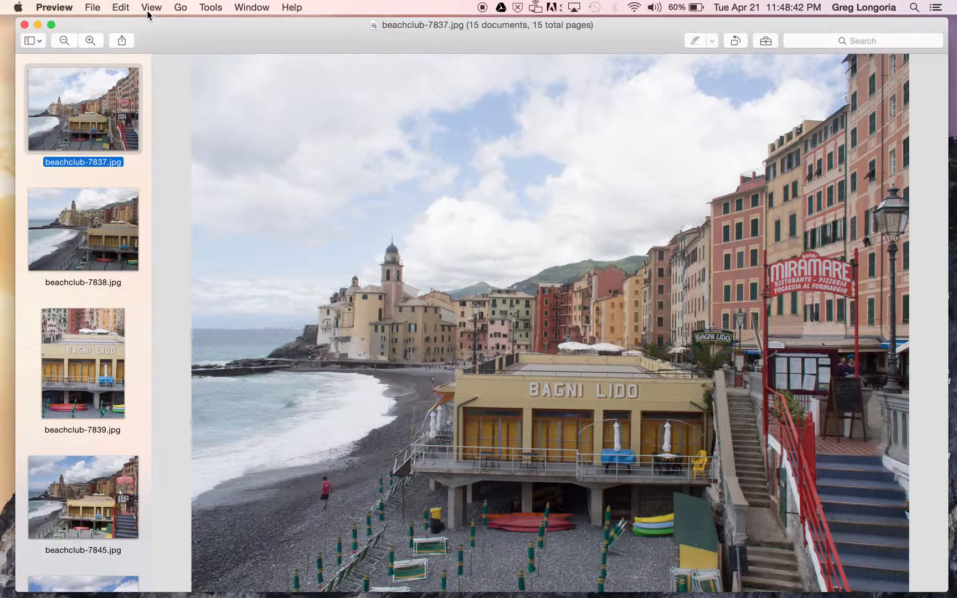
left_click(151, 7)
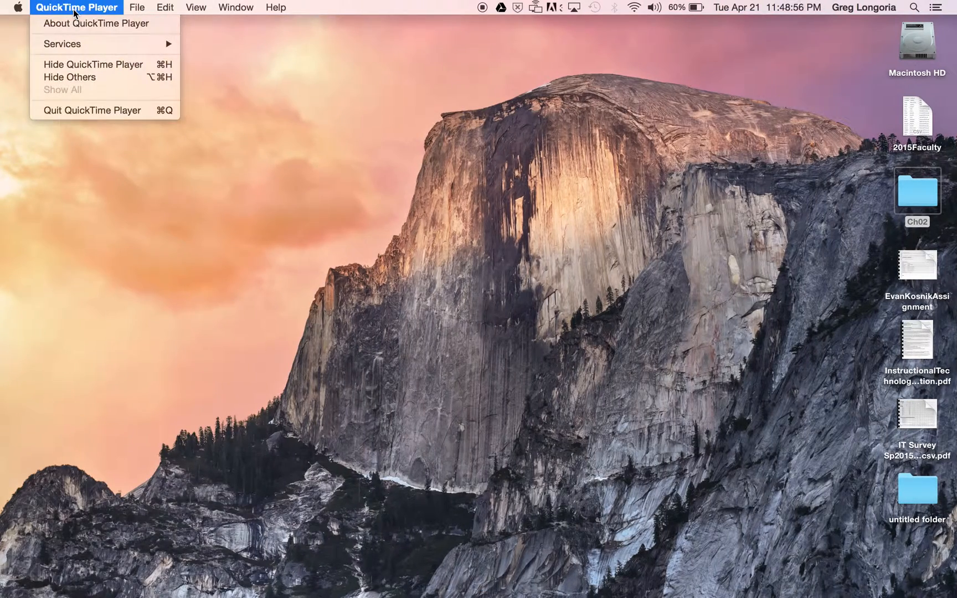
left_click(136, 6)
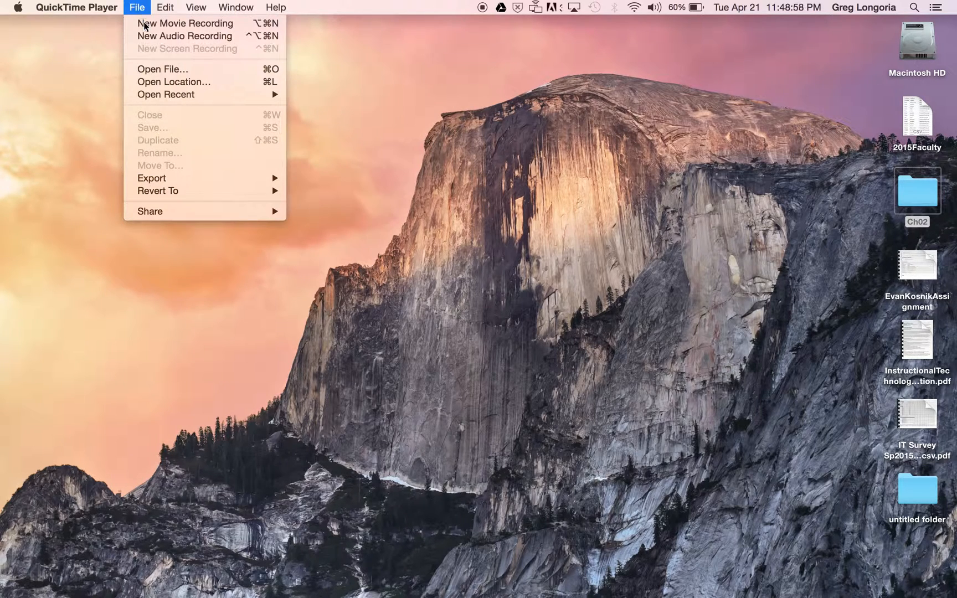
mouse_move(166, 52)
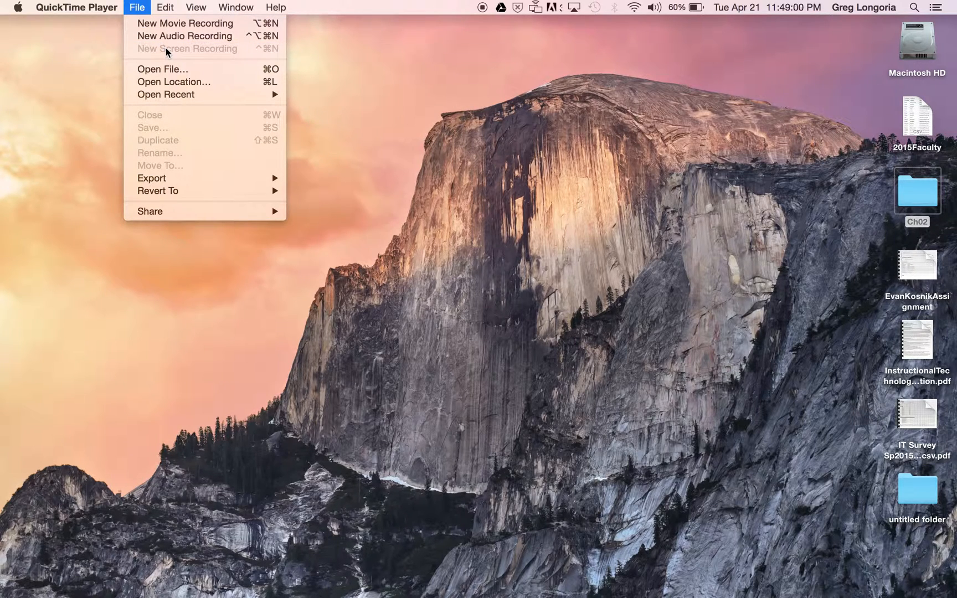
mouse_move(408, 196)
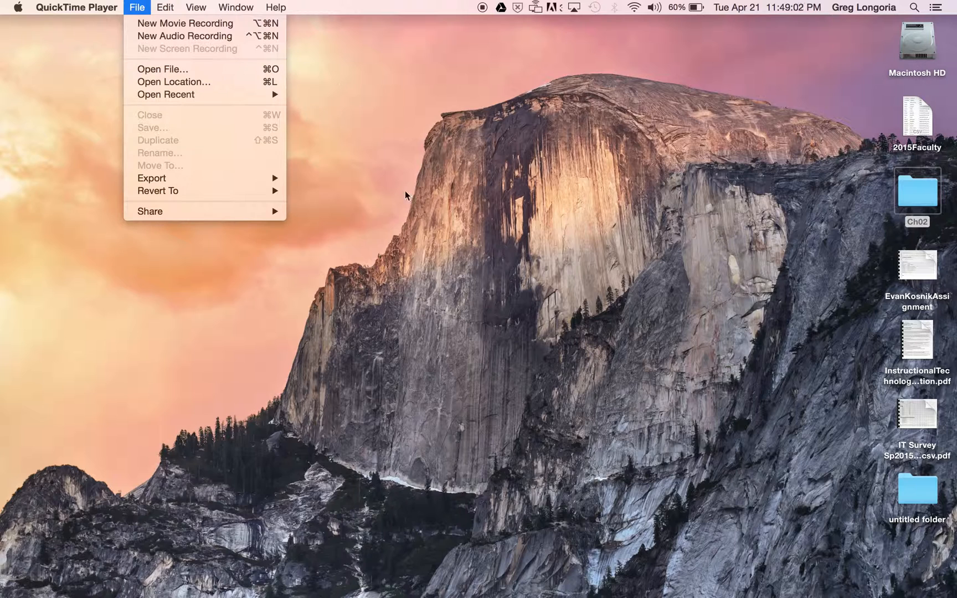
left_click(916, 192)
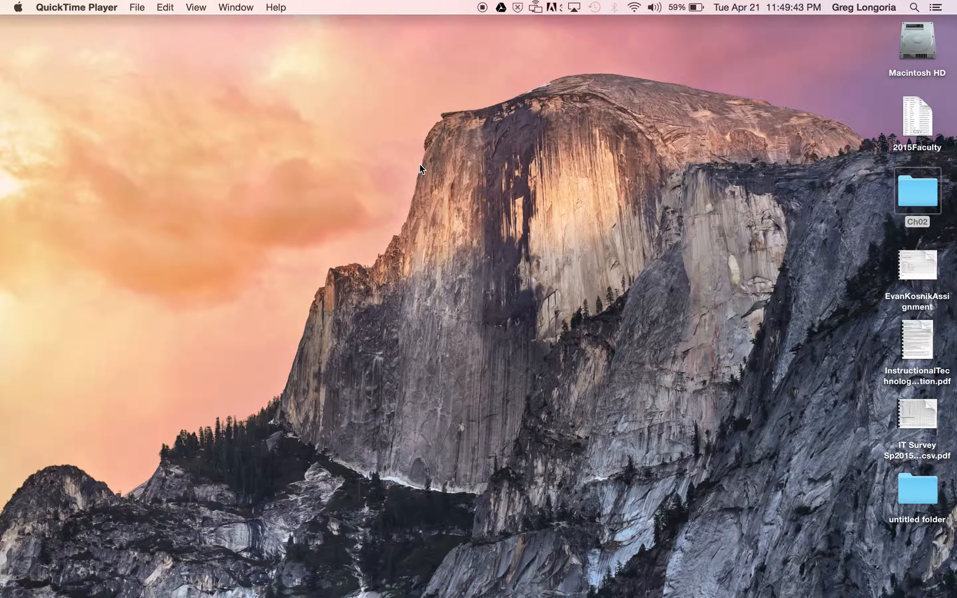
mouse_move(234, 90)
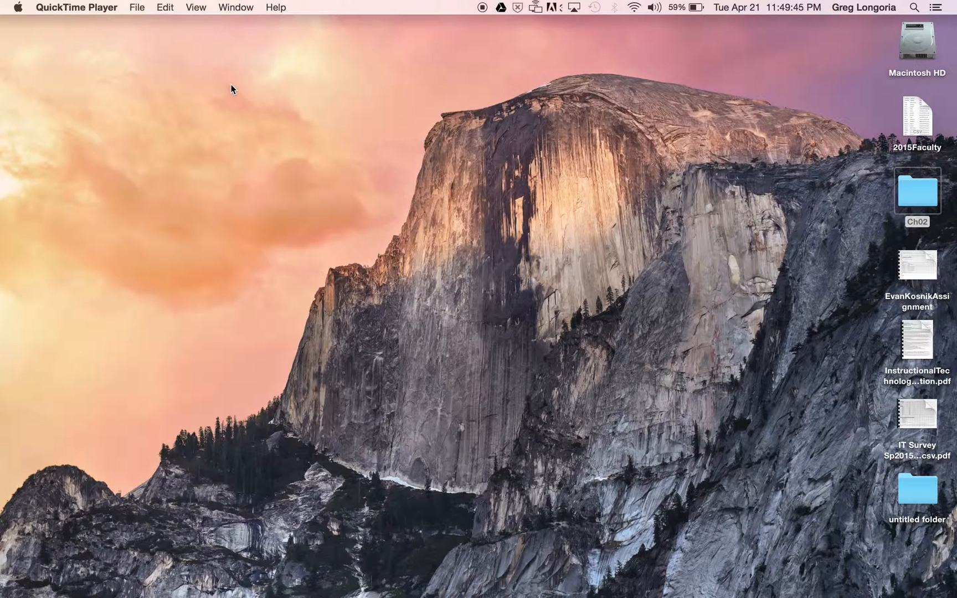
mouse_move(390, 281)
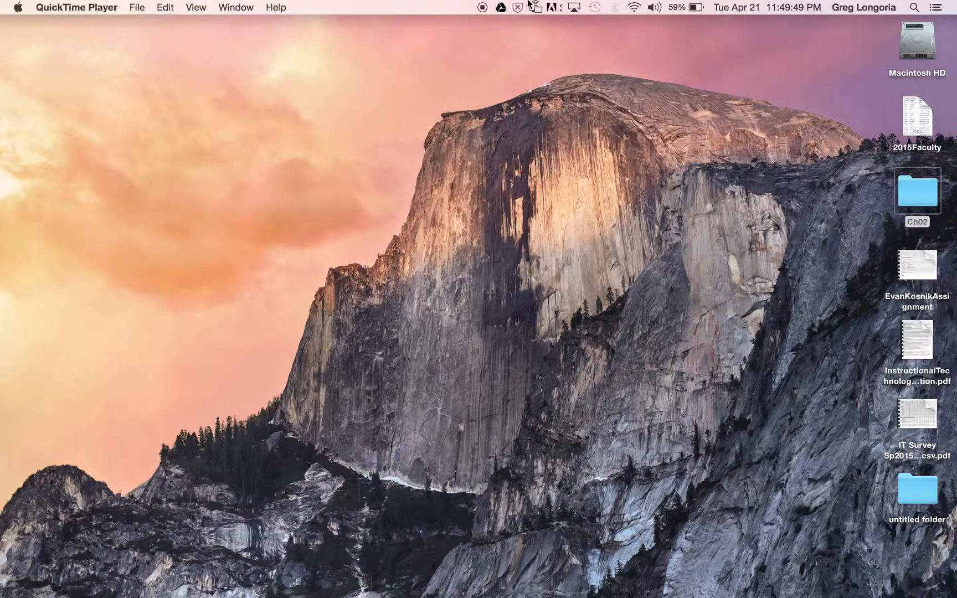
mouse_move(165, 11)
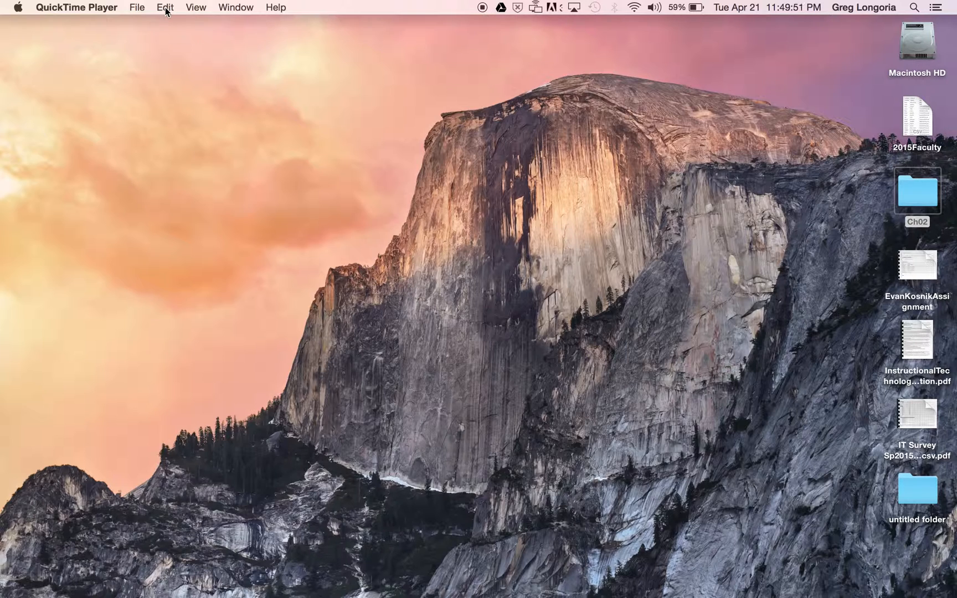
Step: Open QuickTime Player's Edit menu showing rotate, flip, split clip and trim
left_click(164, 7)
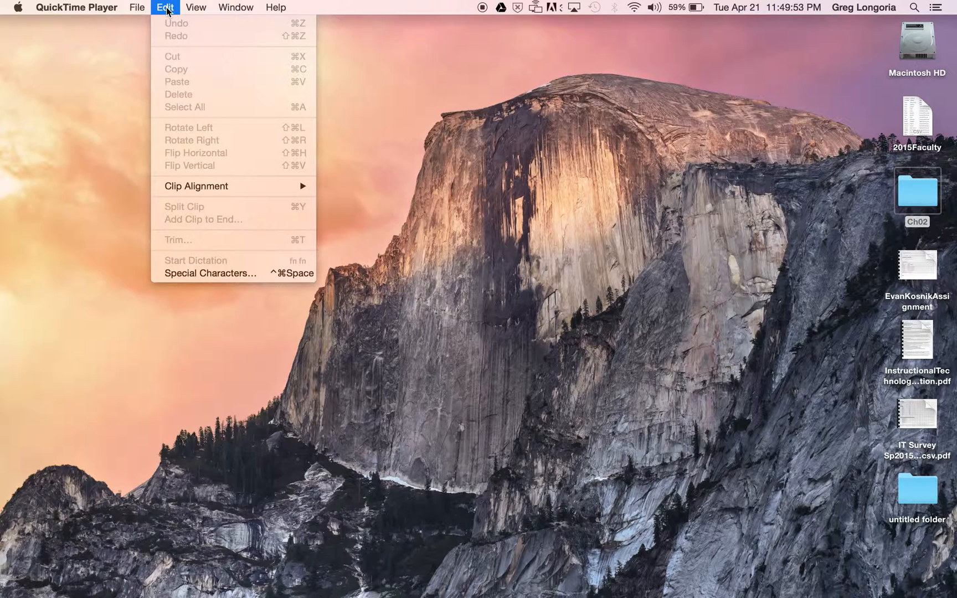
mouse_move(214, 243)
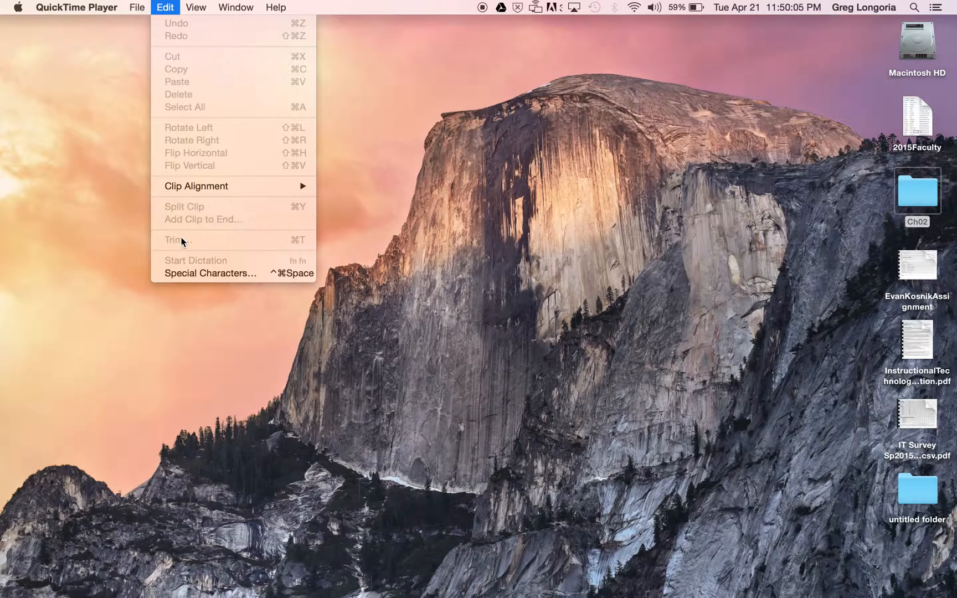
mouse_move(831, 464)
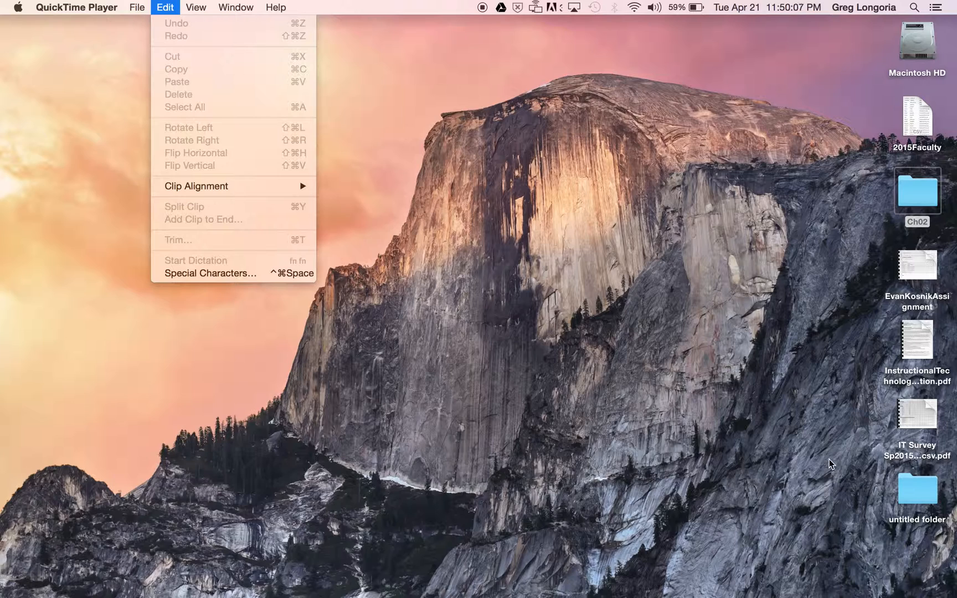
mouse_move(382, 462)
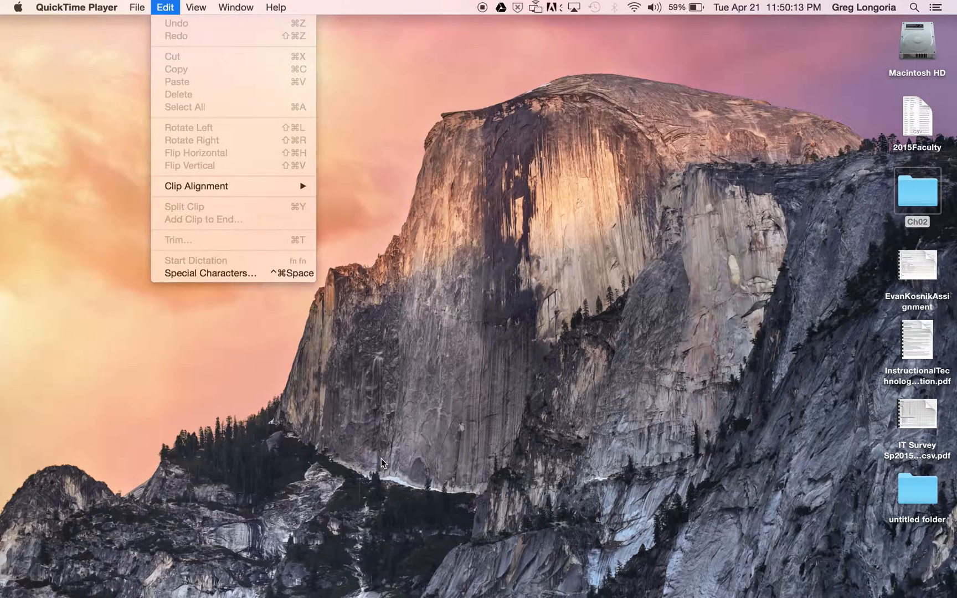
mouse_move(460, 524)
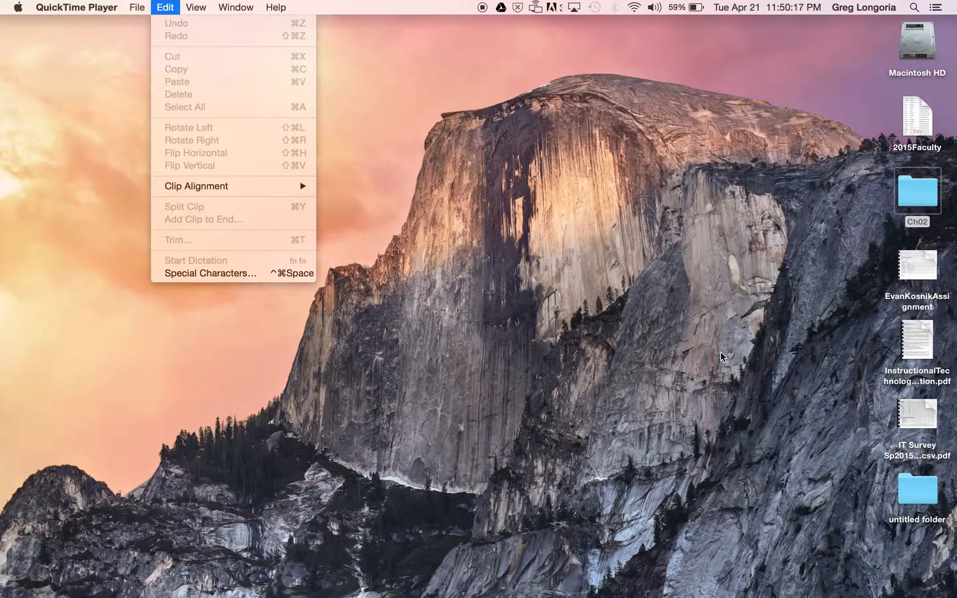
mouse_move(532, 255)
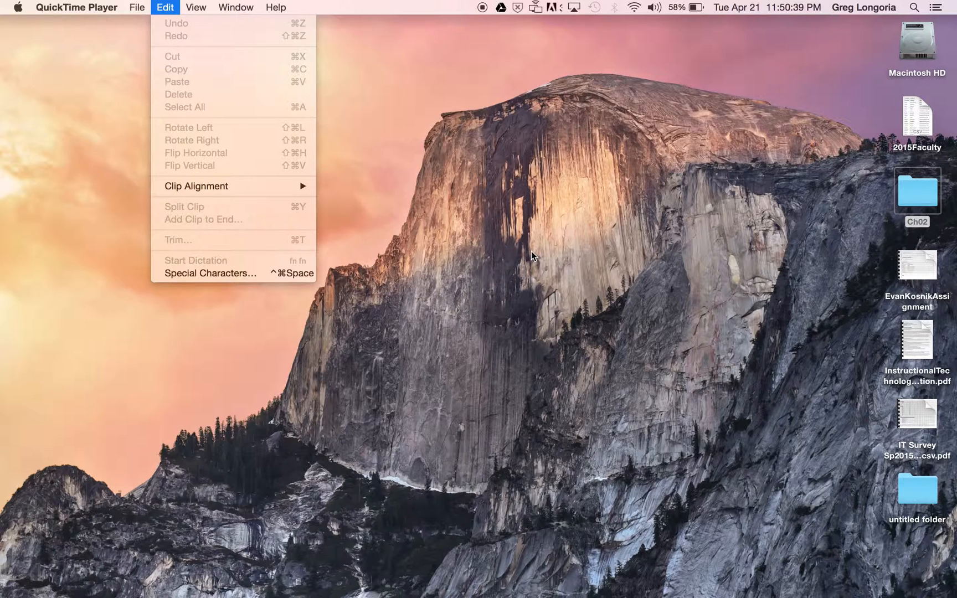
mouse_move(536, 441)
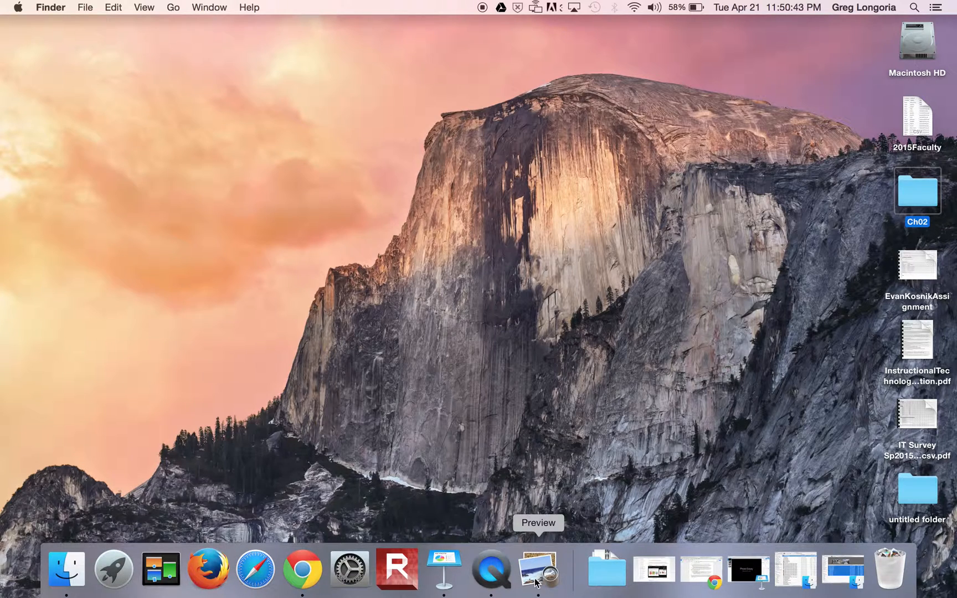
mouse_move(490, 570)
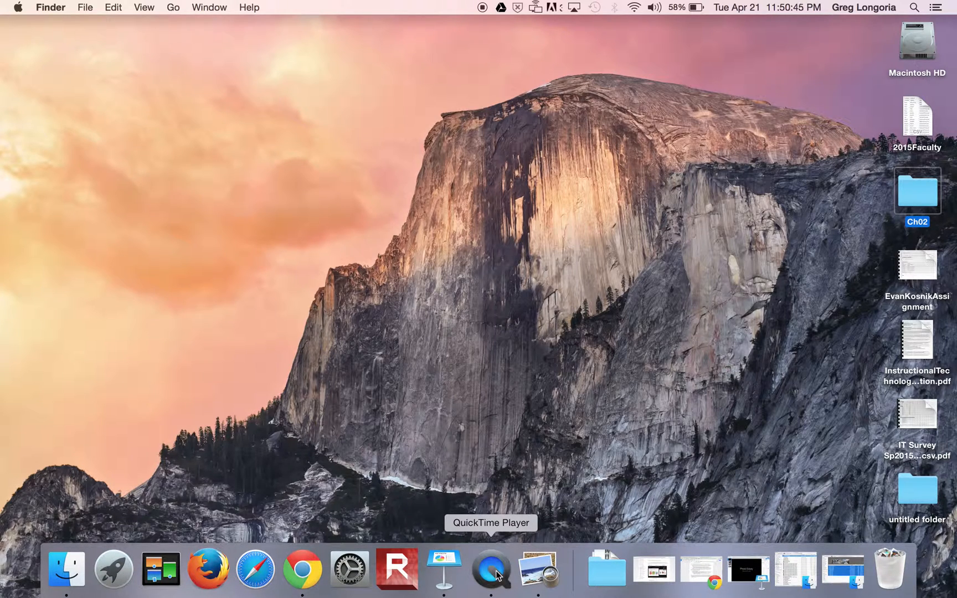